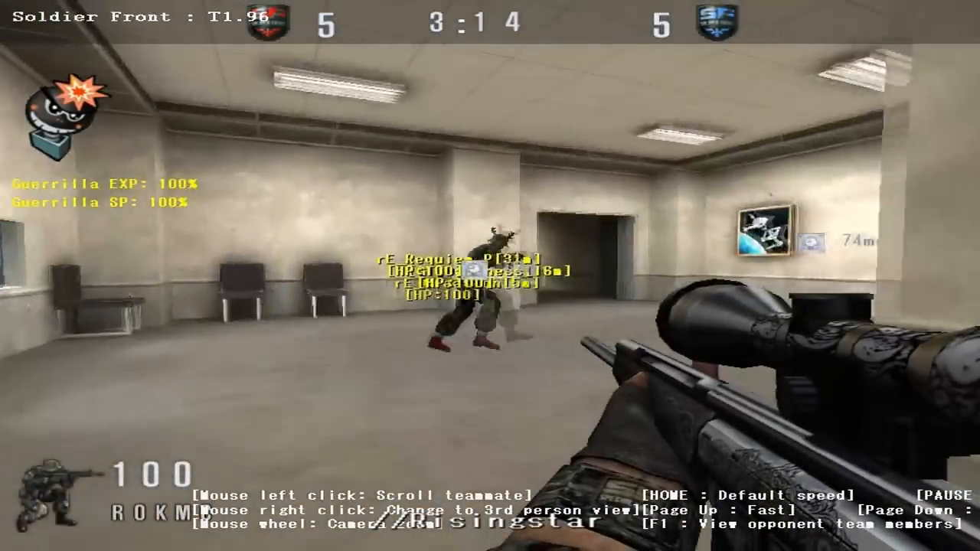
right_click(490, 275)
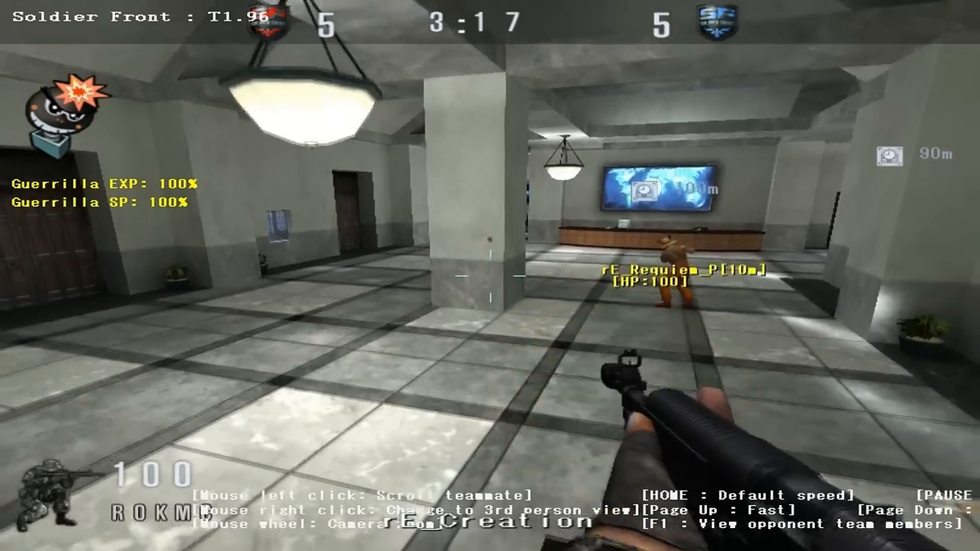
mouse_move(490, 275)
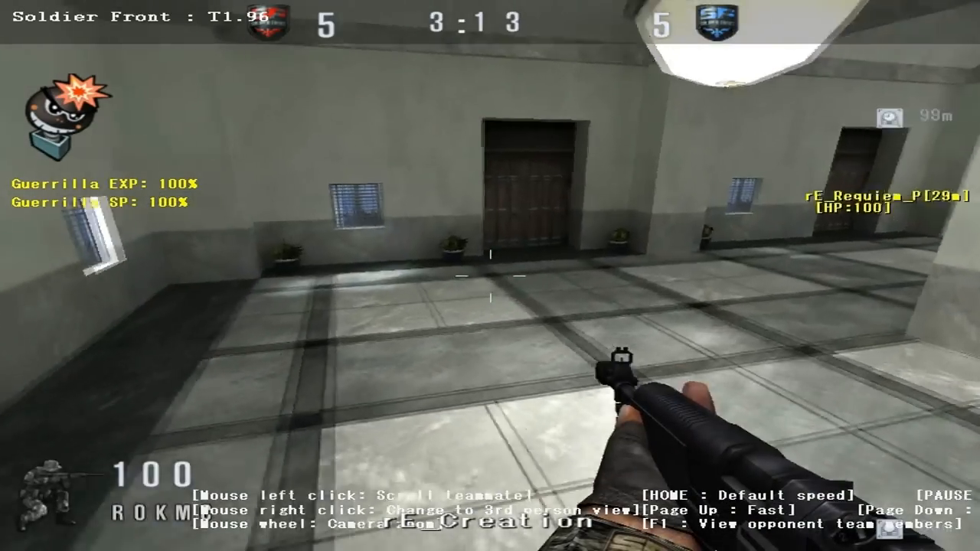
key(Tab)
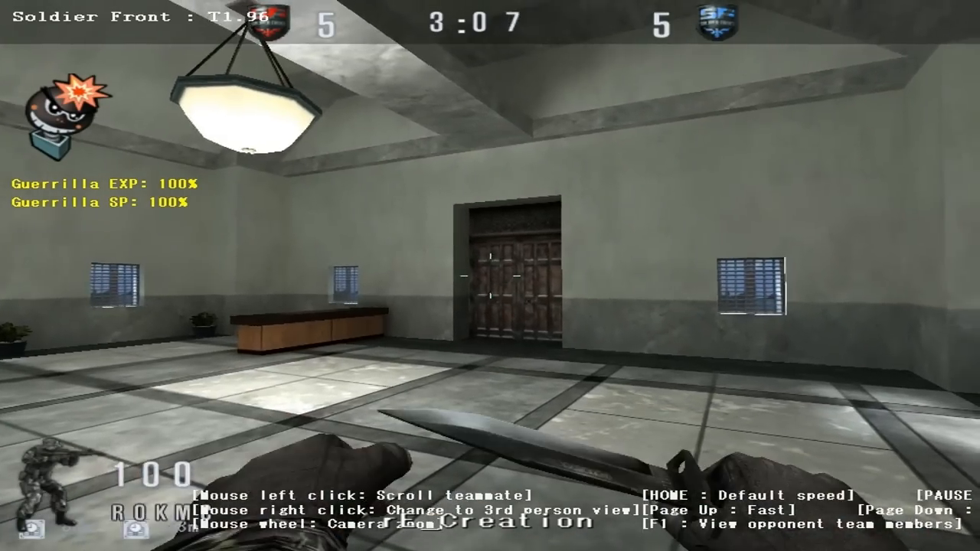
mouse_move(490, 276)
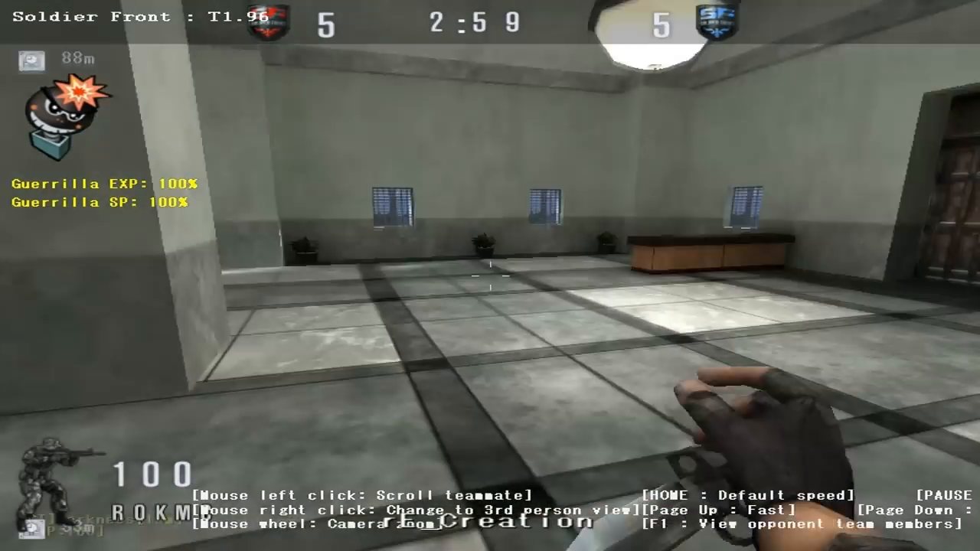
right_click(490, 275)
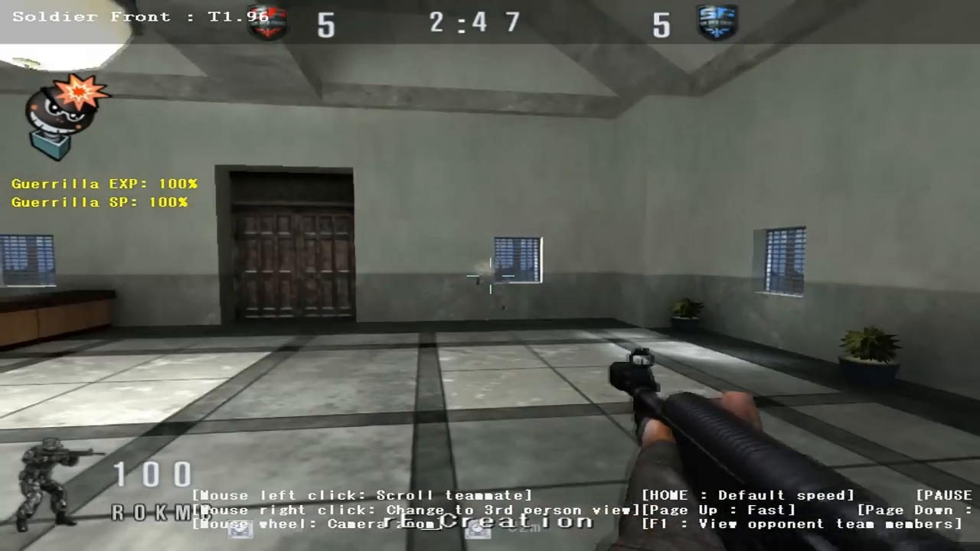
mouse_move(490, 275)
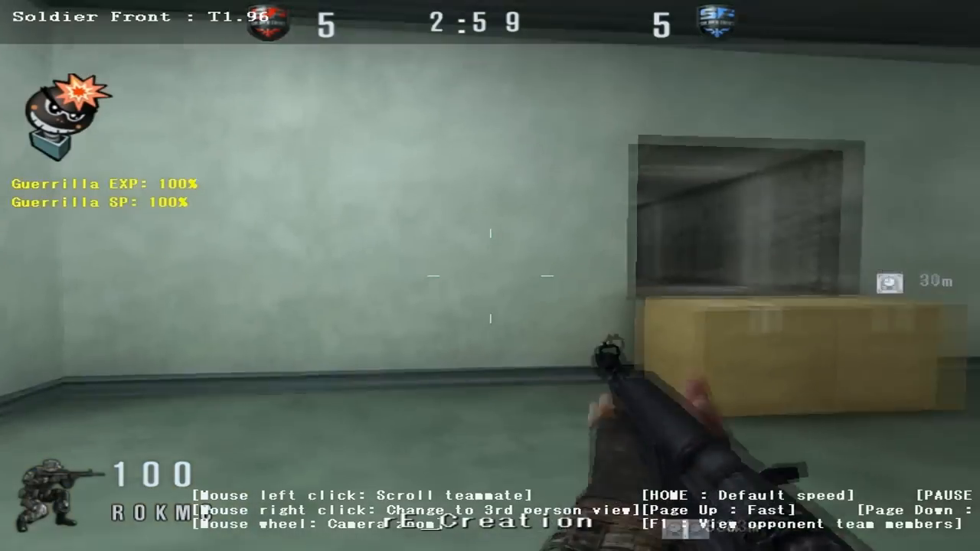
mouse_move(490, 275)
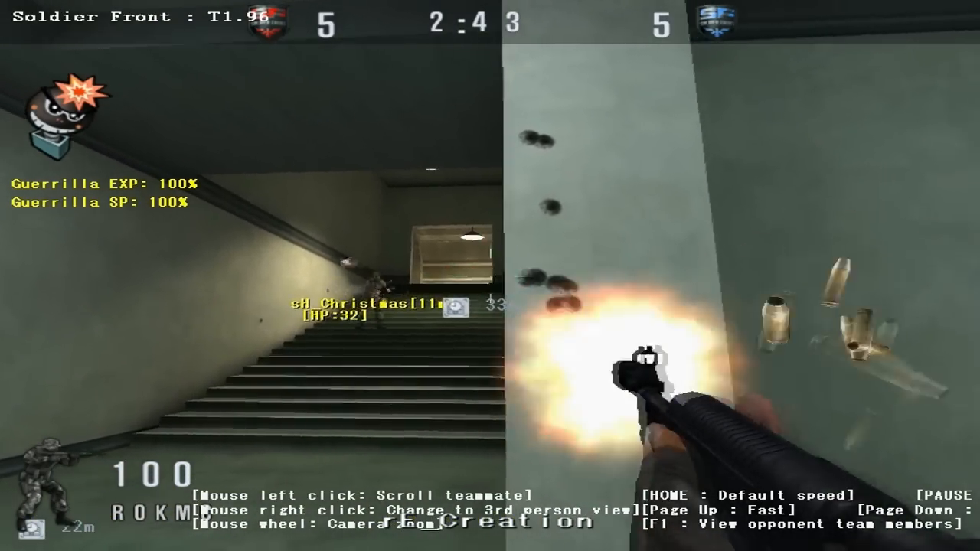
key(Tab)
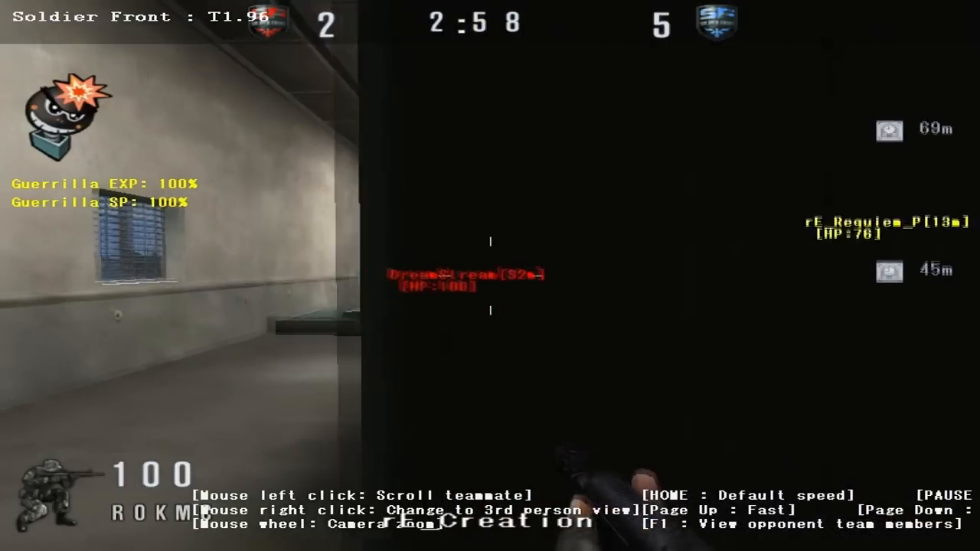
click(490, 276)
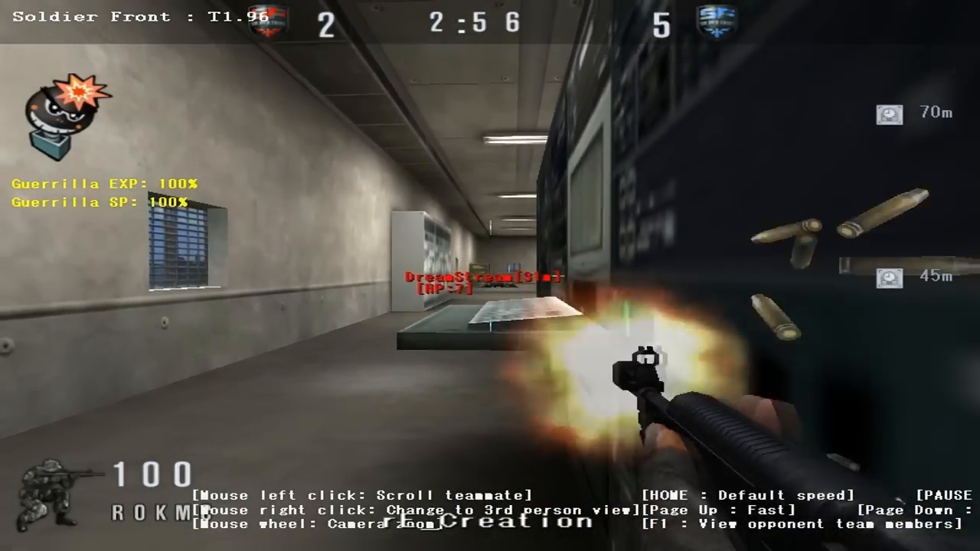